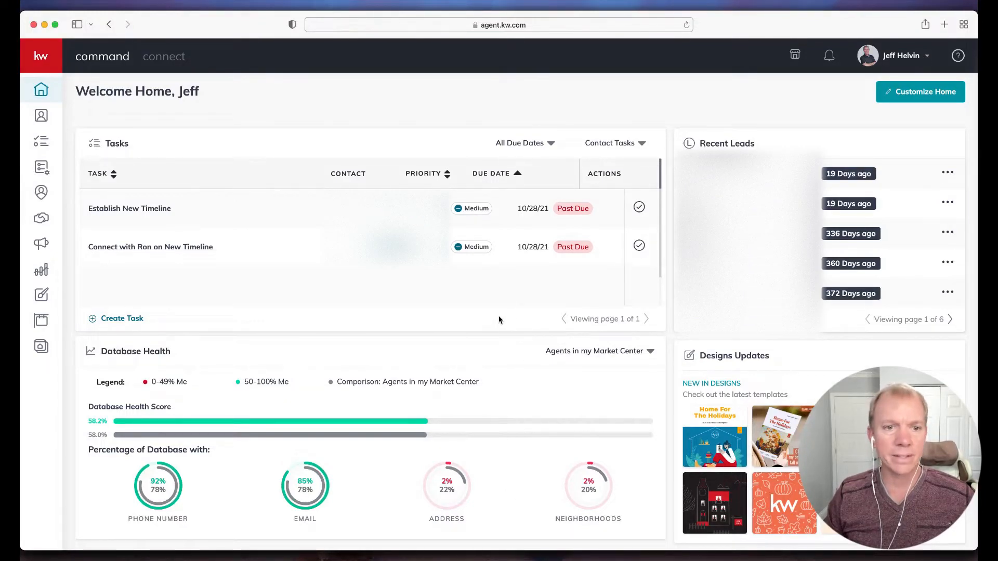
mouse_move(339, 295)
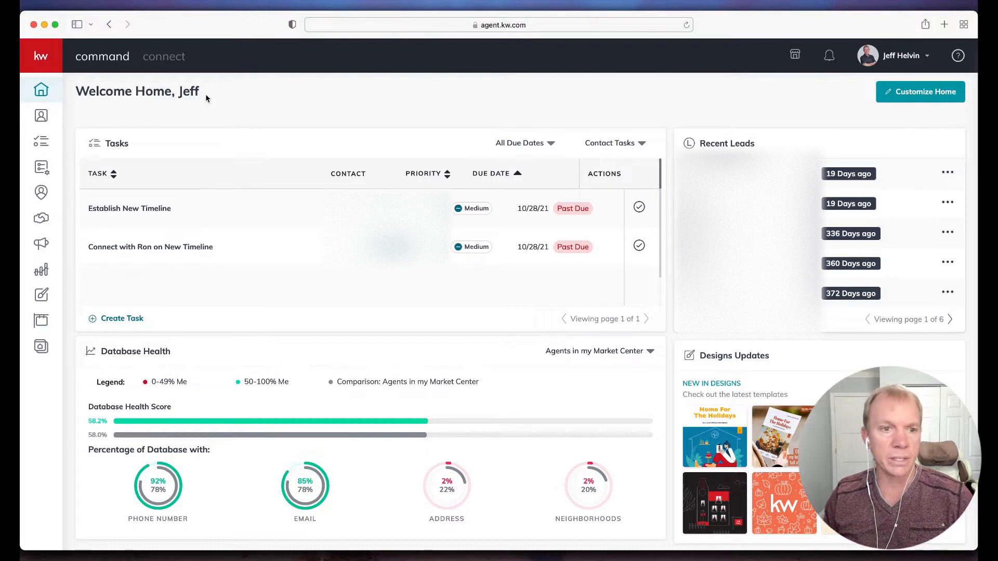
mouse_move(41, 167)
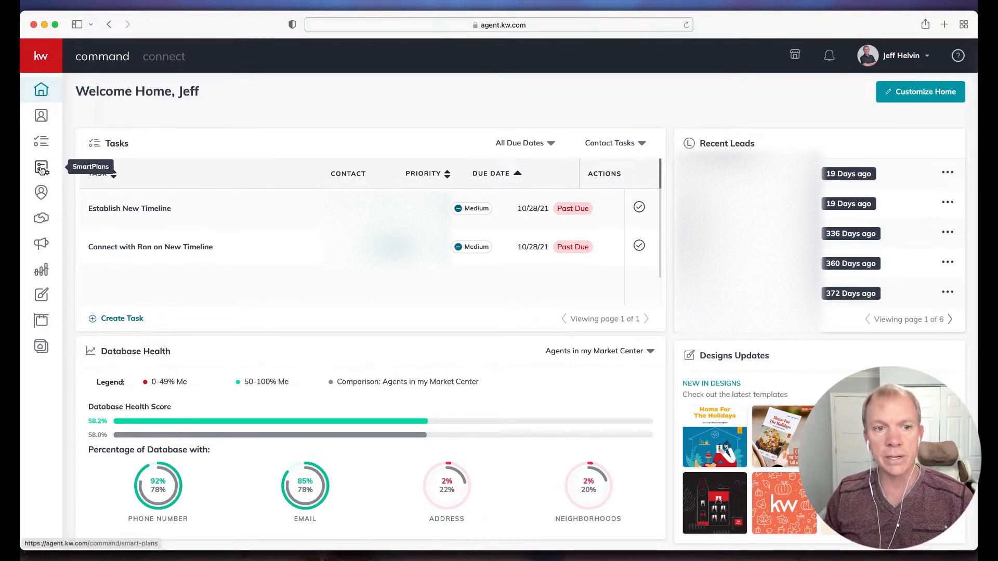
Open My SmartPlans from the sidebar to list the 15 people plans.
click(40, 167)
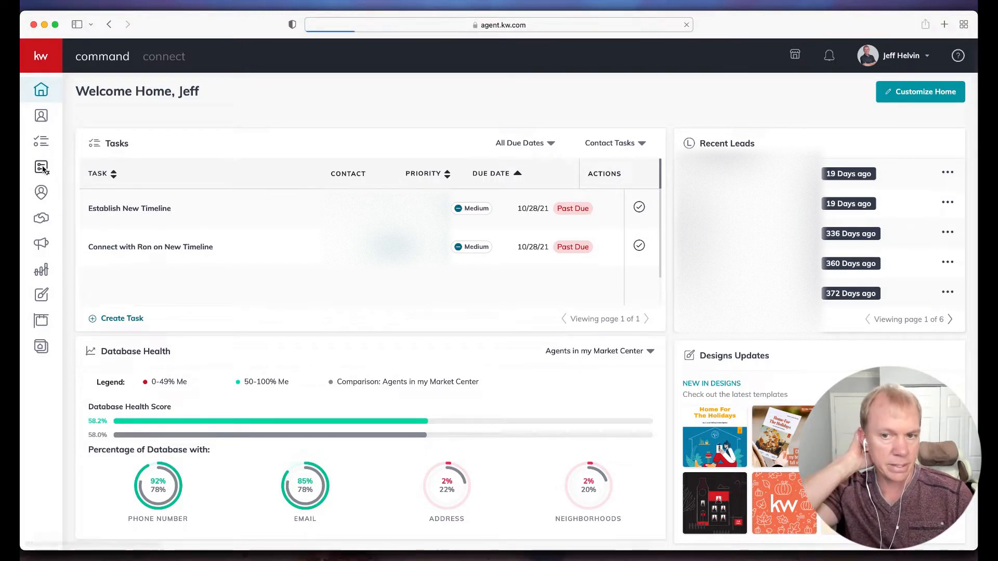
click(41, 167)
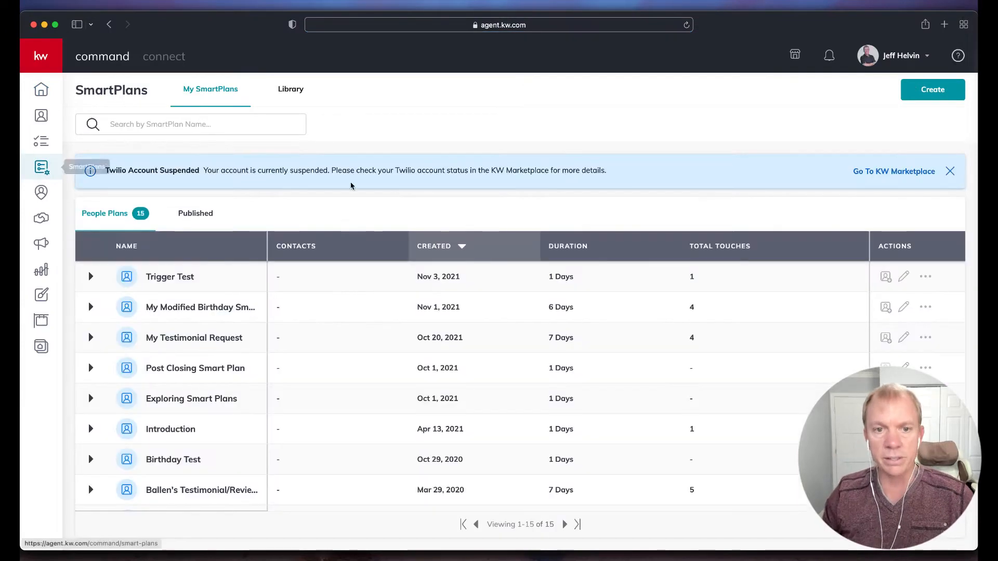
mouse_move(350, 199)
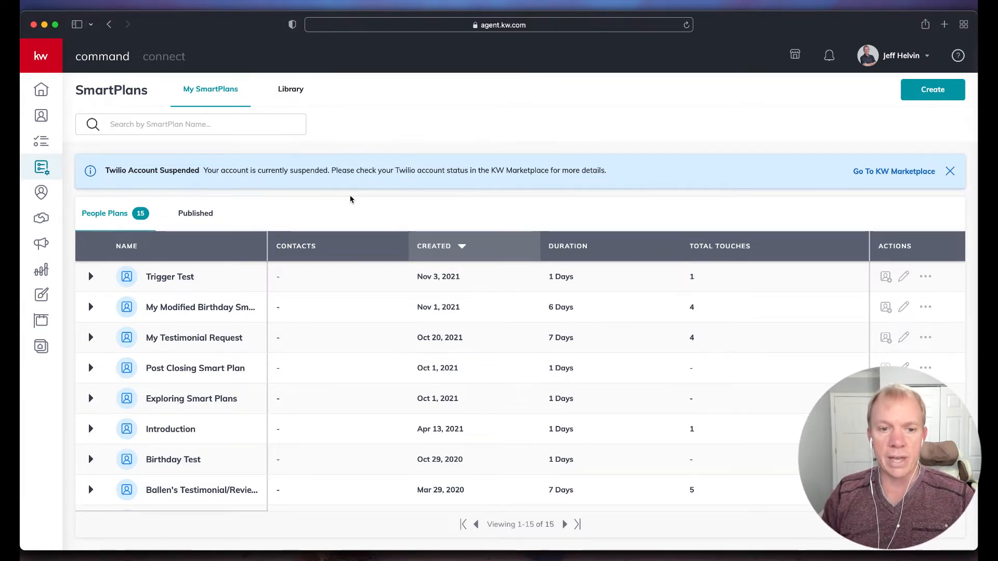
mouse_move(157, 289)
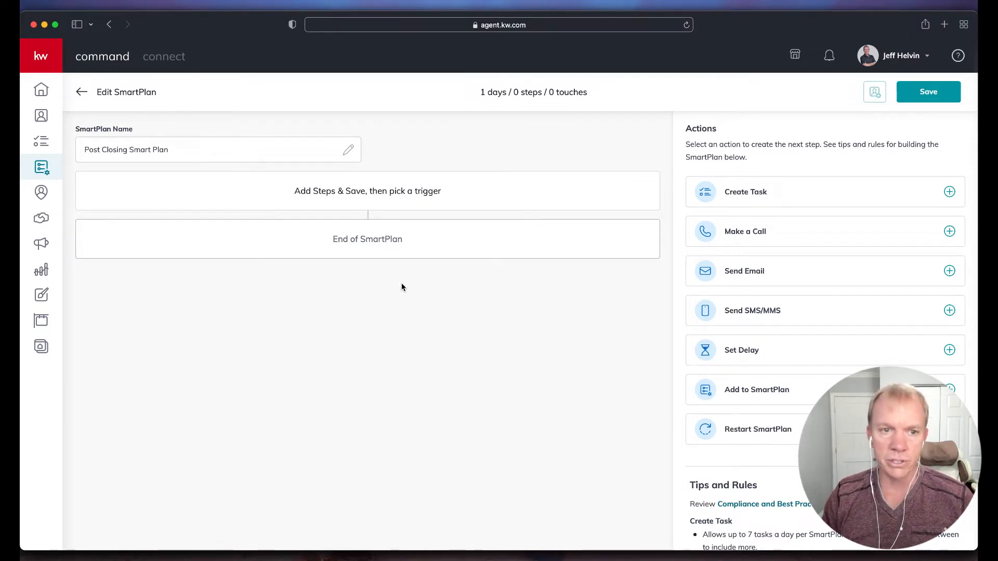
mouse_move(445, 159)
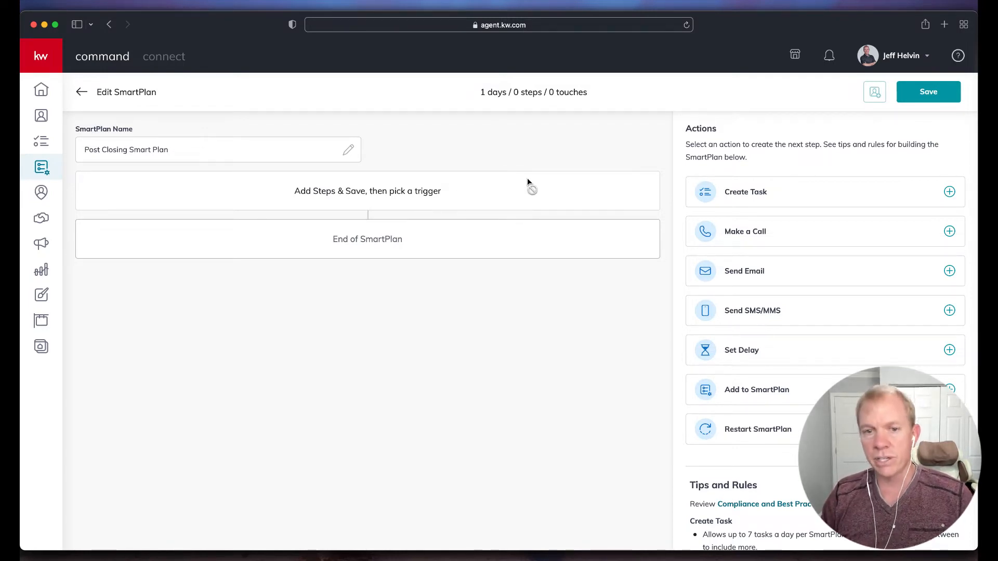
Add and save task 'follow up with {contact.first.name}' describing reaching out to see how they've been.
click(745, 192)
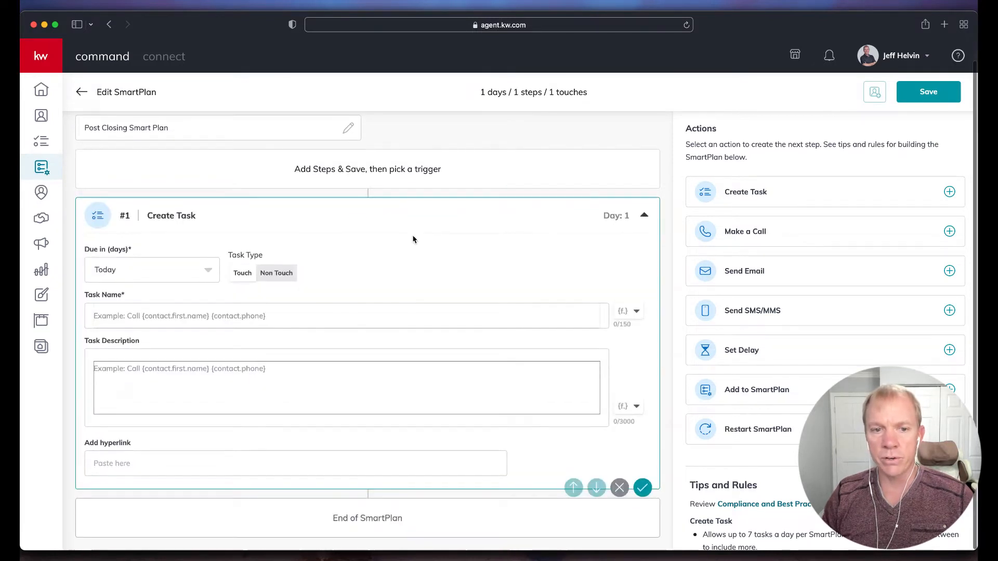
text(teast)
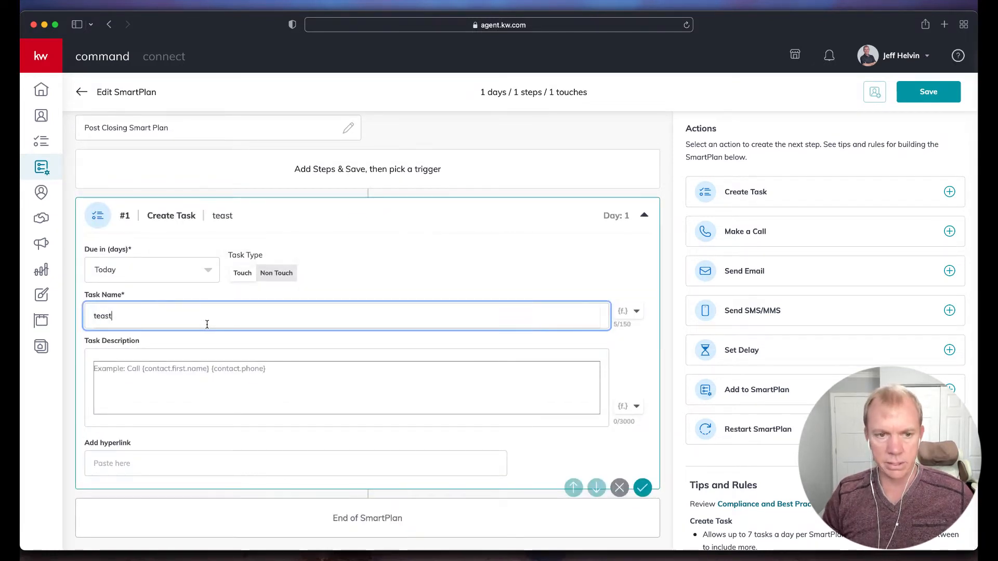
text(follow)
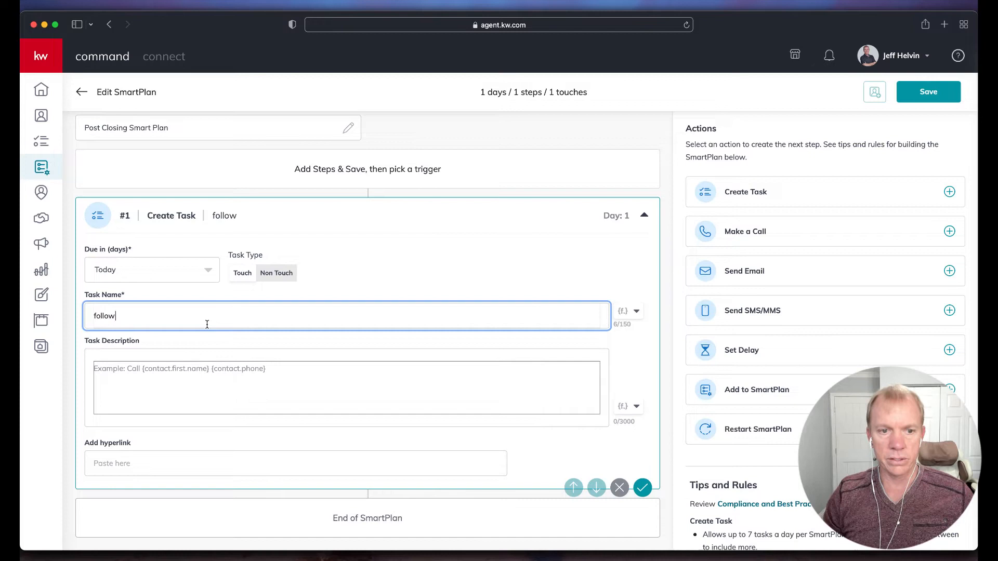
text(up with {contact.first.name)
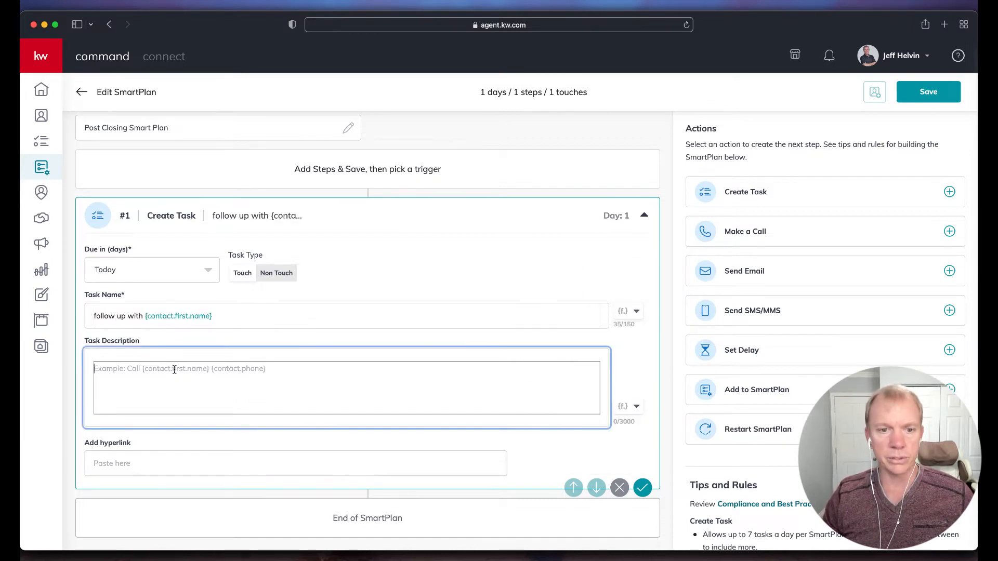
text(Reach out and)
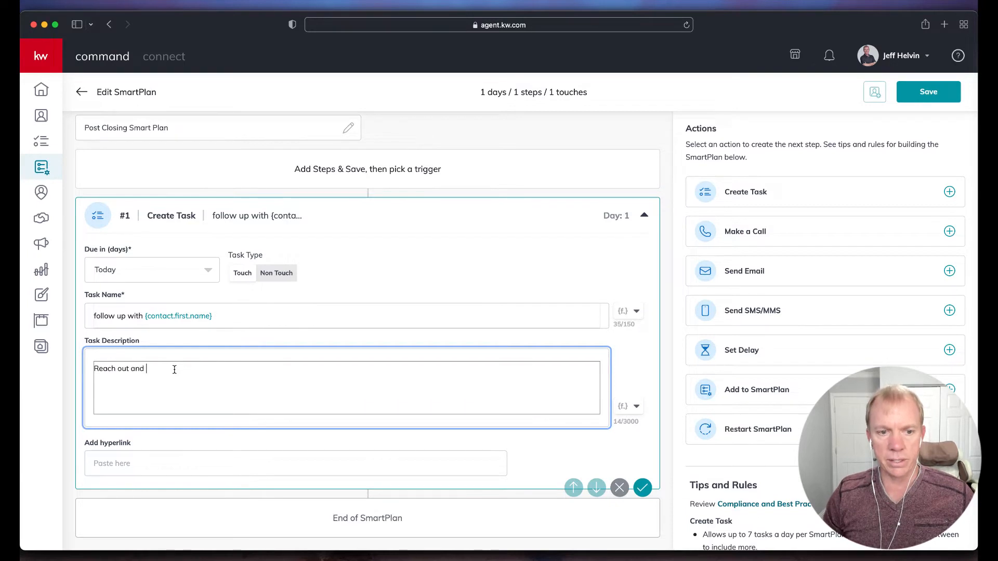
text(see how they have been.)
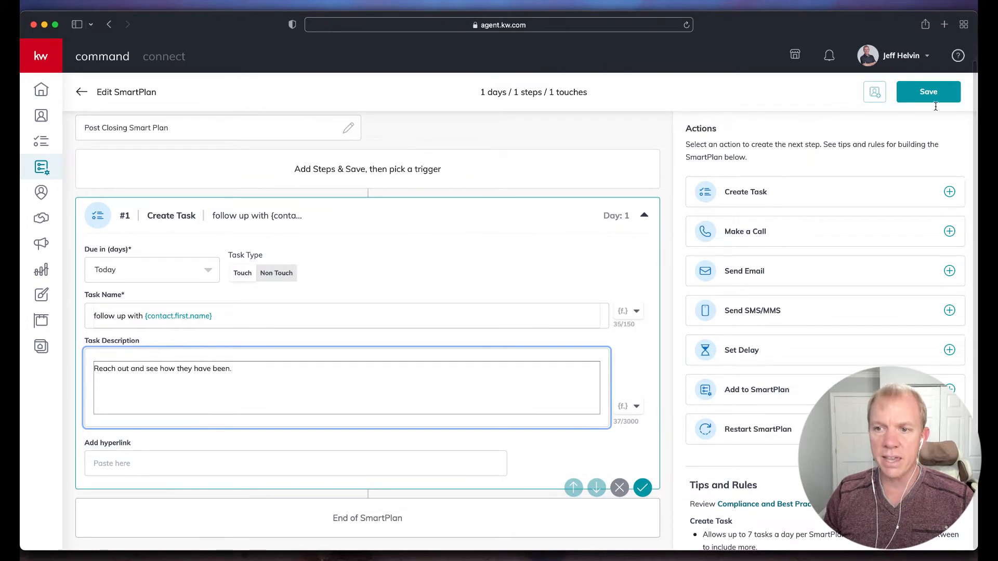
click(928, 91)
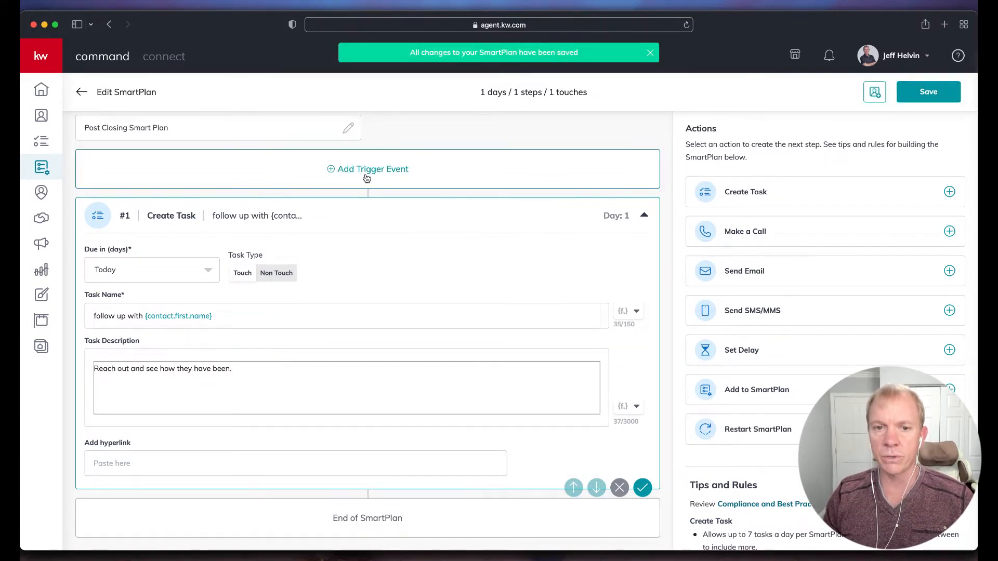
Add a Contacts trigger on contact tag and select the 'Past' tag.
click(367, 168)
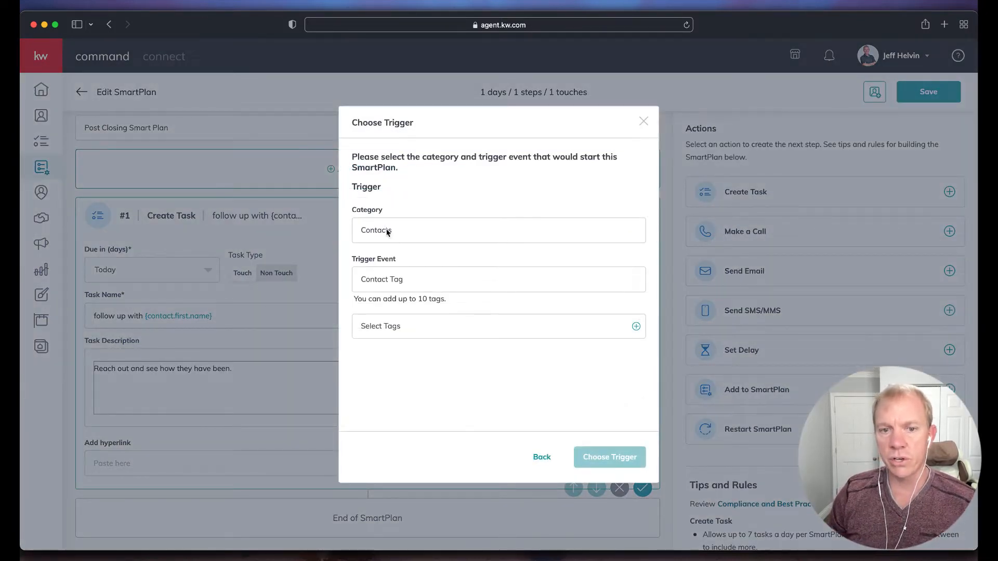
double_click(375, 230)
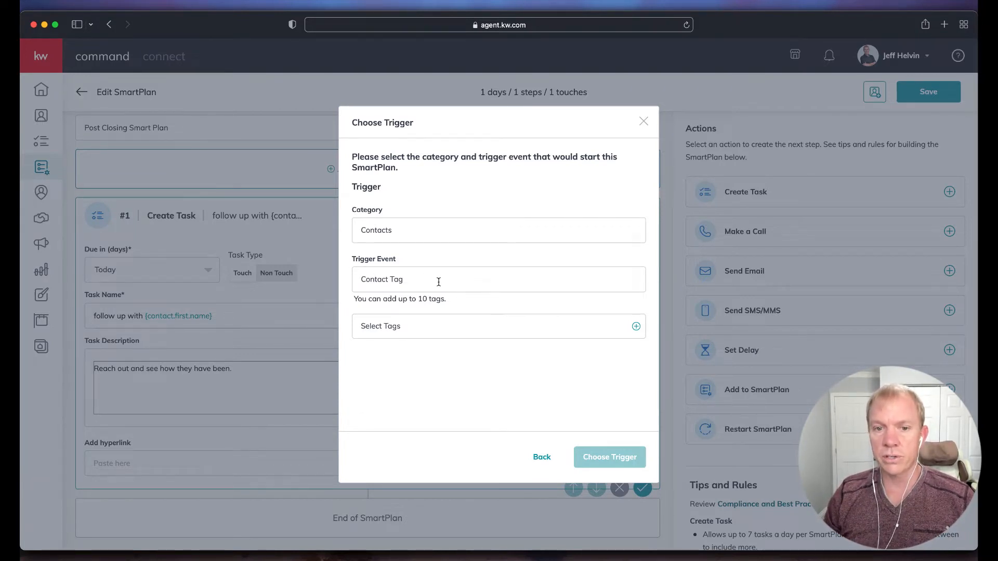
mouse_move(433, 286)
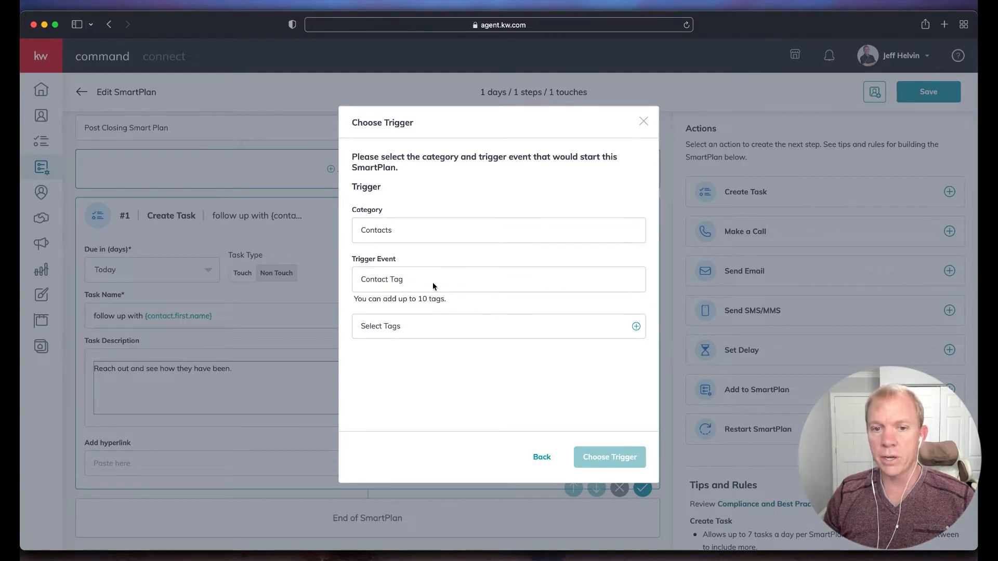
double_click(395, 279)
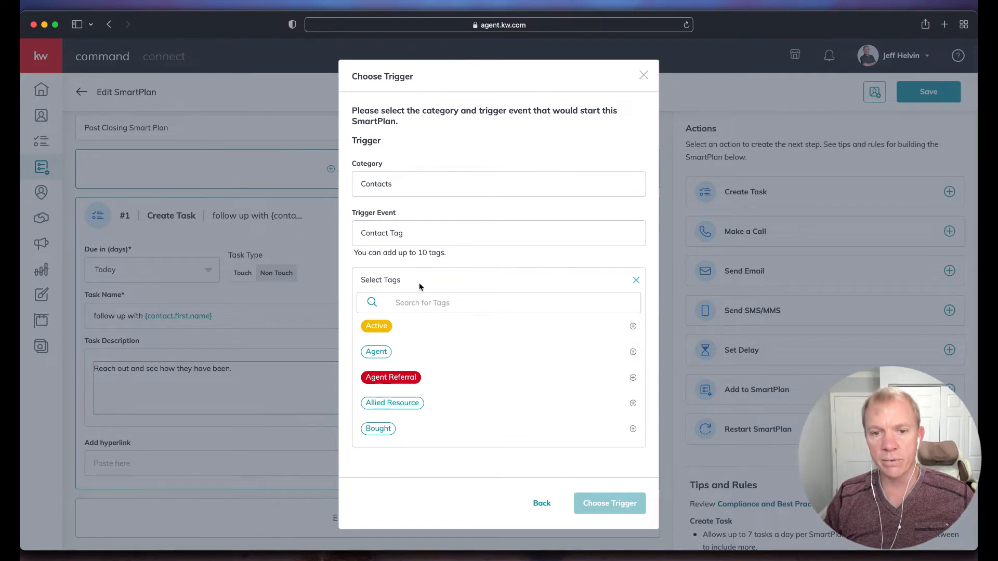
text(past)
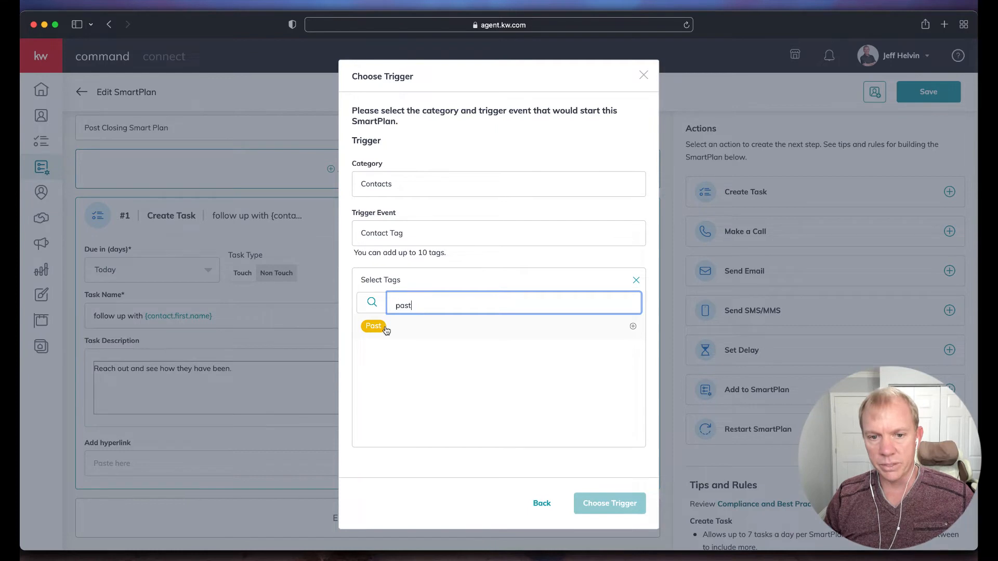
click(373, 326)
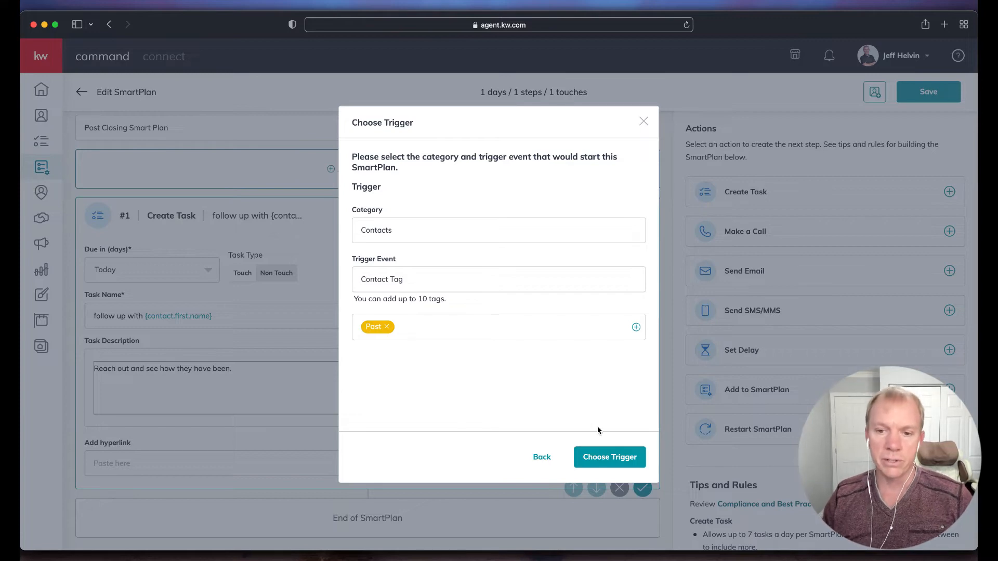
Confirm the Past contact-tag trigger after reviewing the note about adding existing contacts.
click(609, 457)
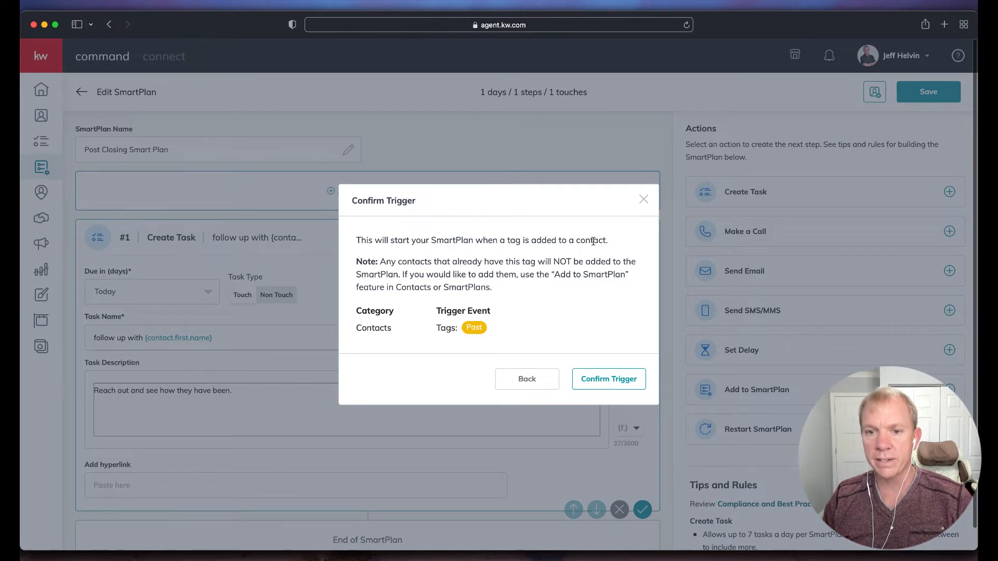
mouse_move(496, 272)
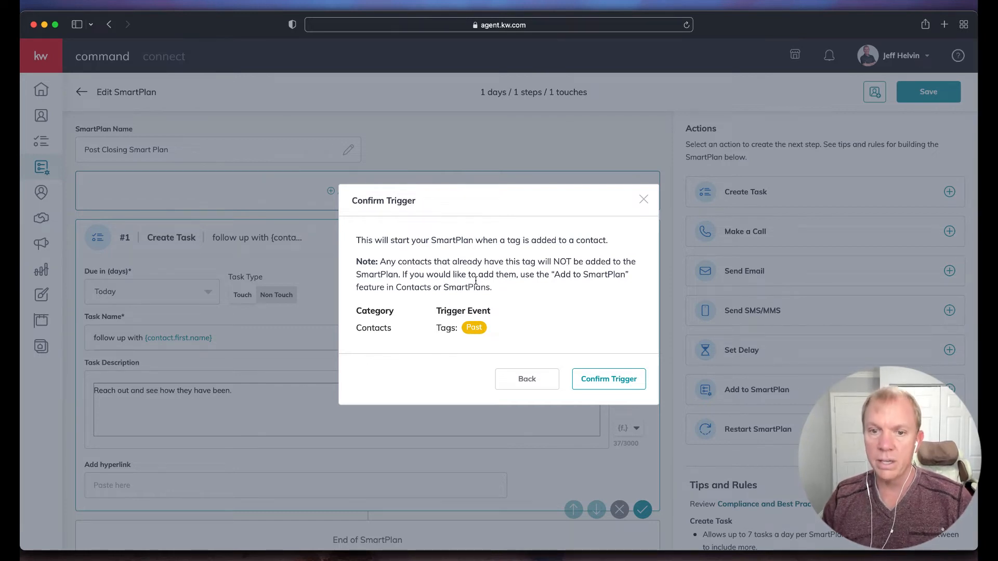
mouse_move(608, 278)
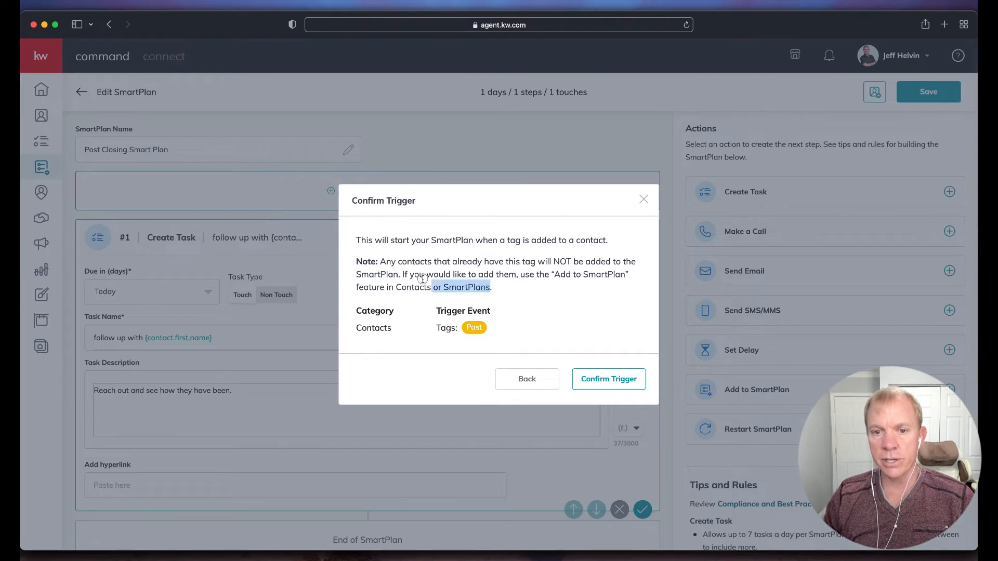
drag(434, 287, 382, 262)
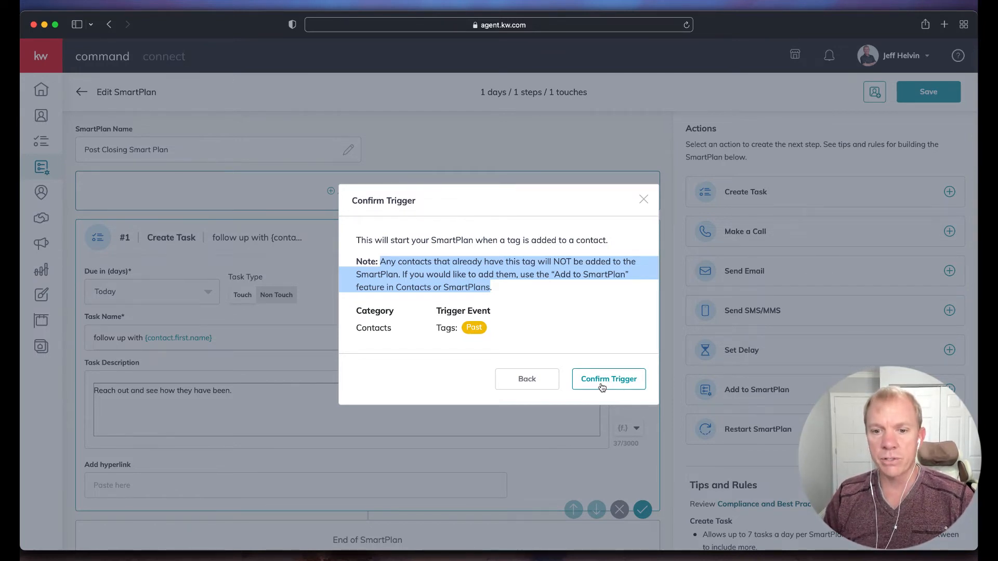
click(608, 379)
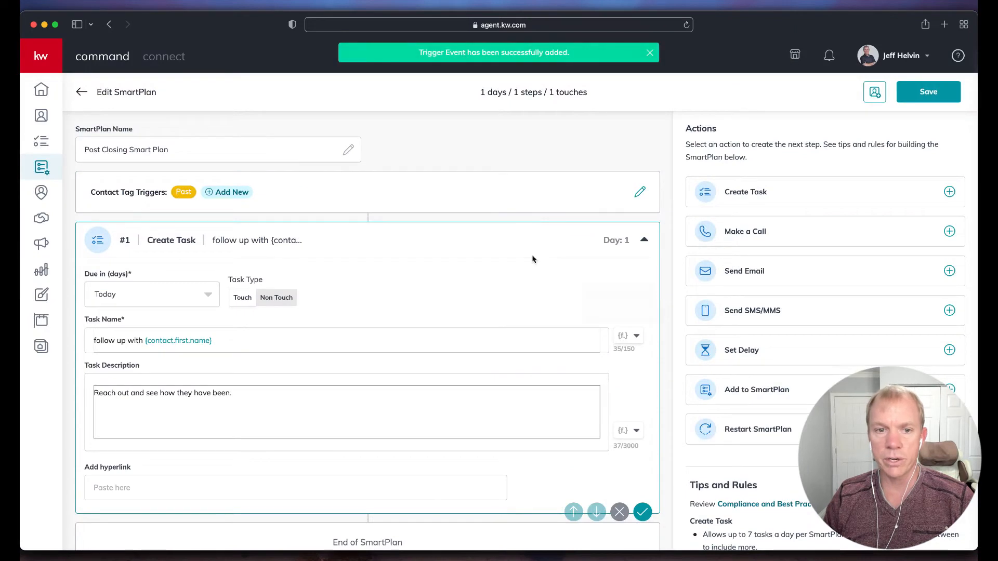
mouse_move(618, 201)
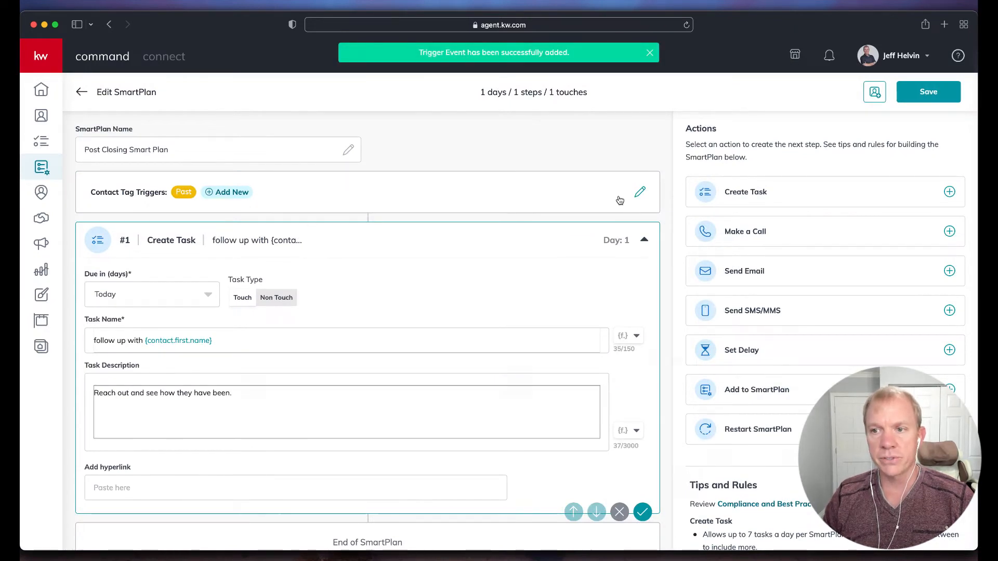
Dismiss the success banner on the Post Closing Smart Plan.
click(928, 92)
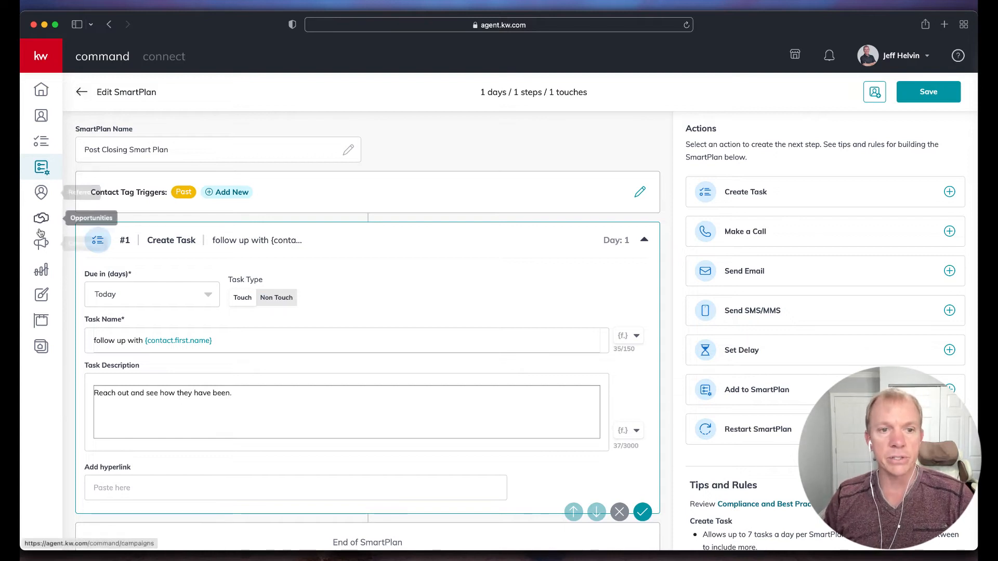
mouse_move(407, 147)
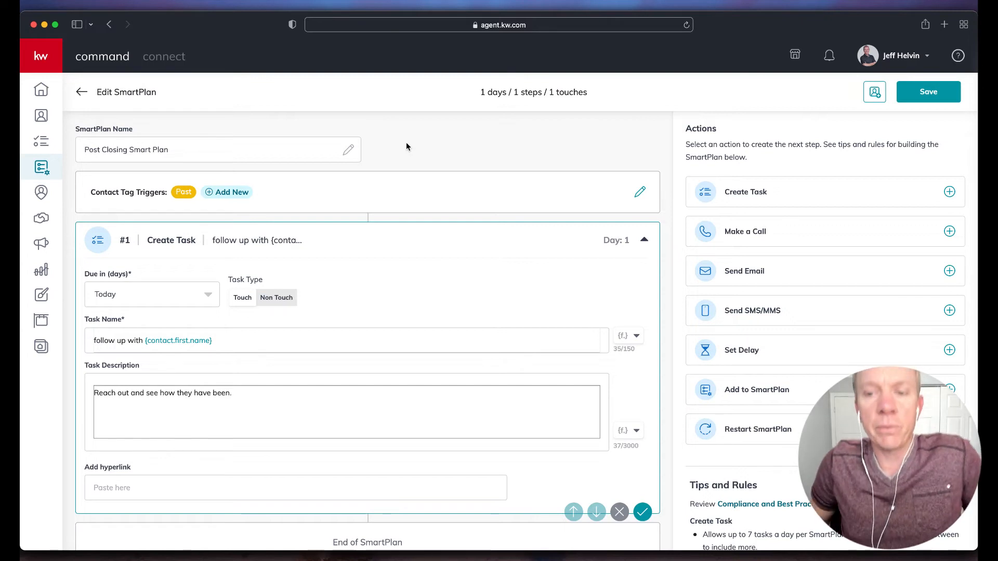
mouse_move(404, 153)
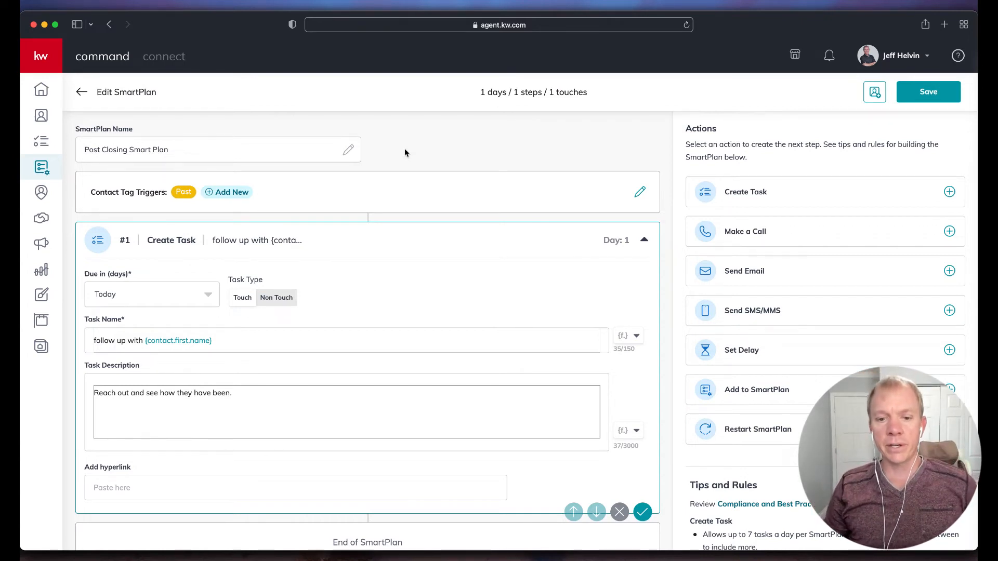
mouse_move(399, 159)
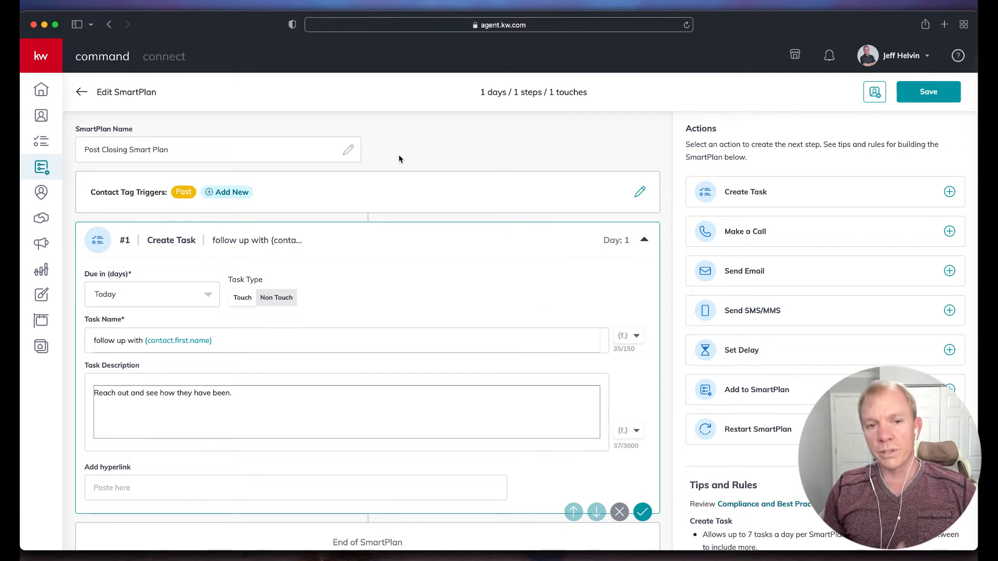
mouse_move(408, 163)
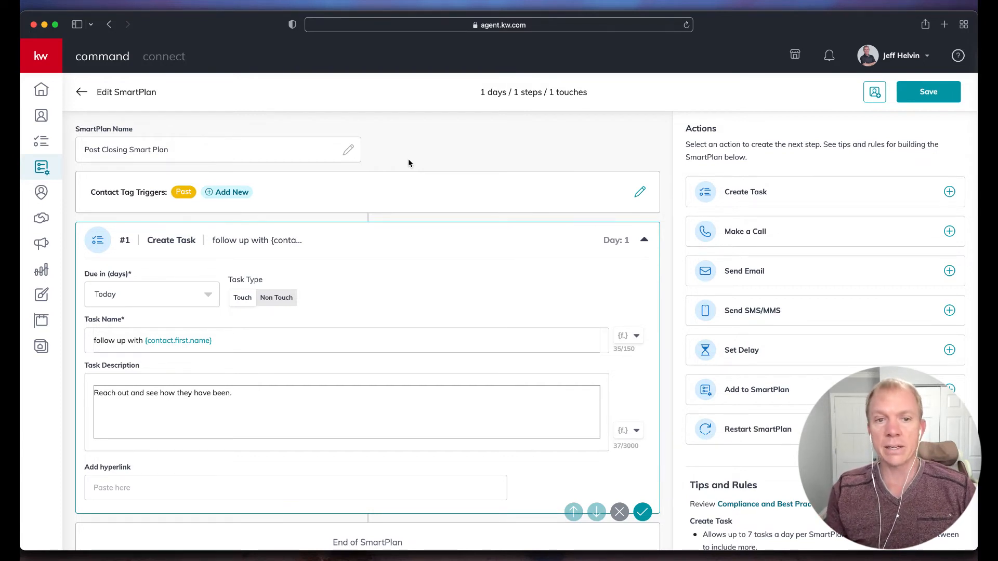
mouse_move(363, 183)
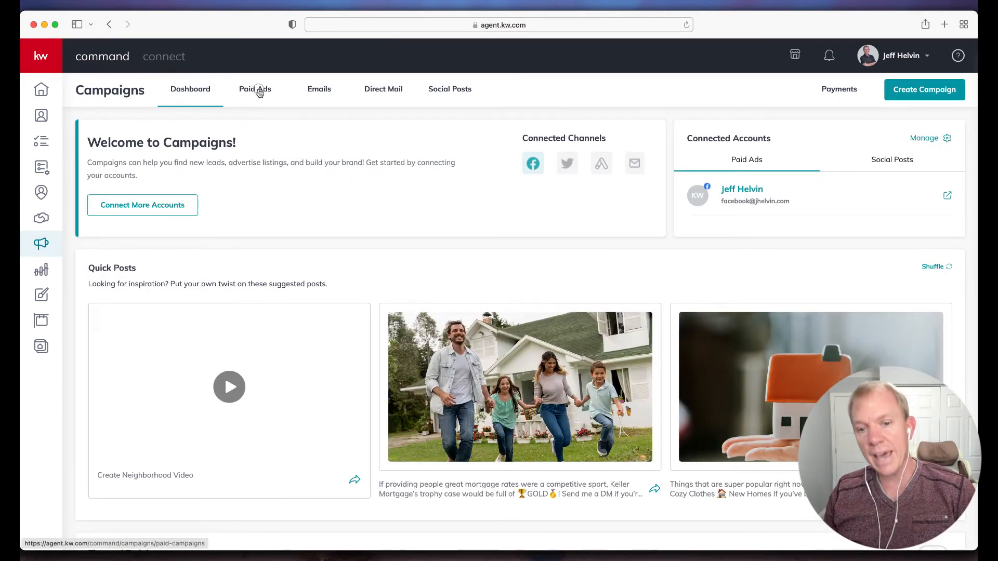
Create a Facebook Advertise Listing campaign named 'test' and dismiss the image crop preview.
click(255, 89)
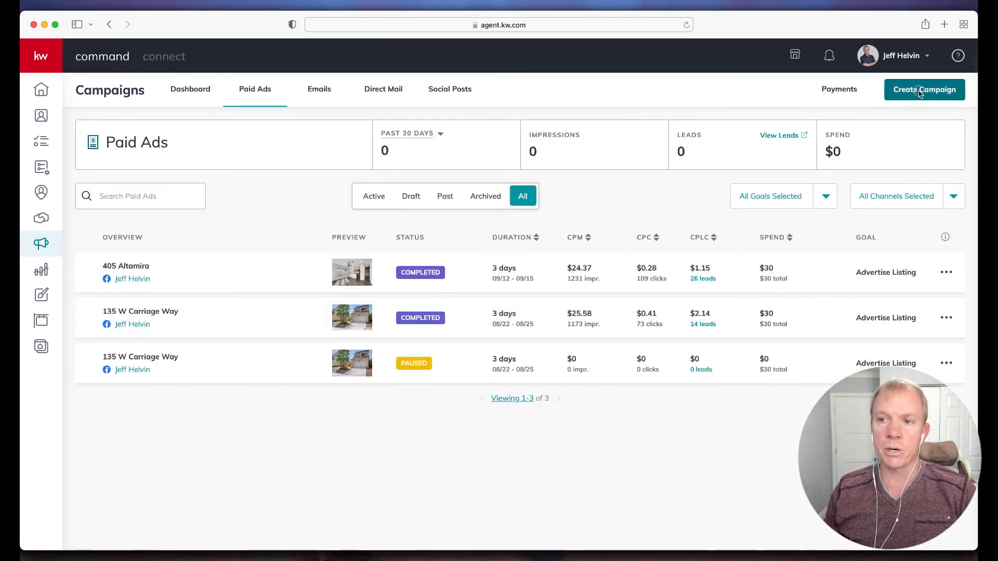
click(925, 89)
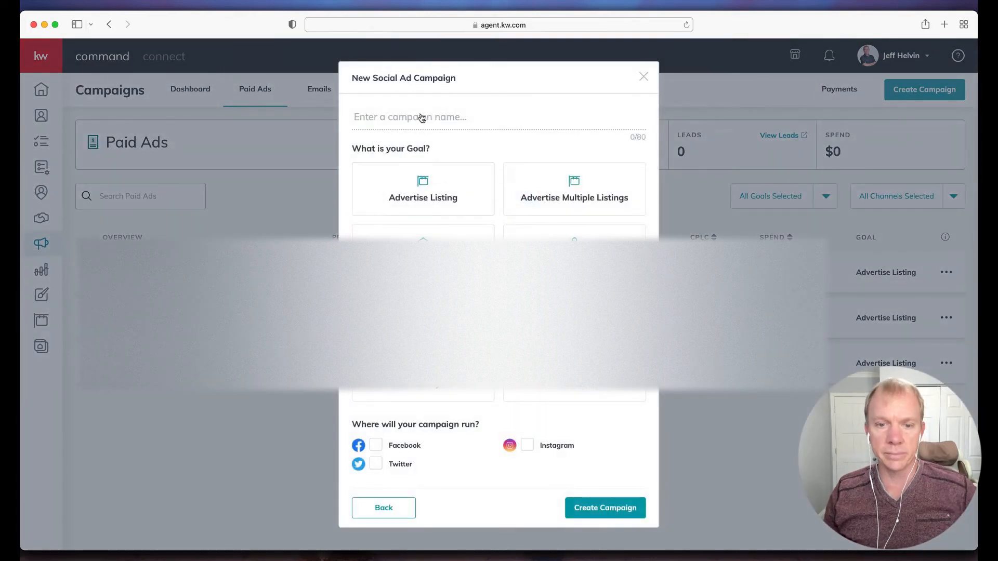
text(test)
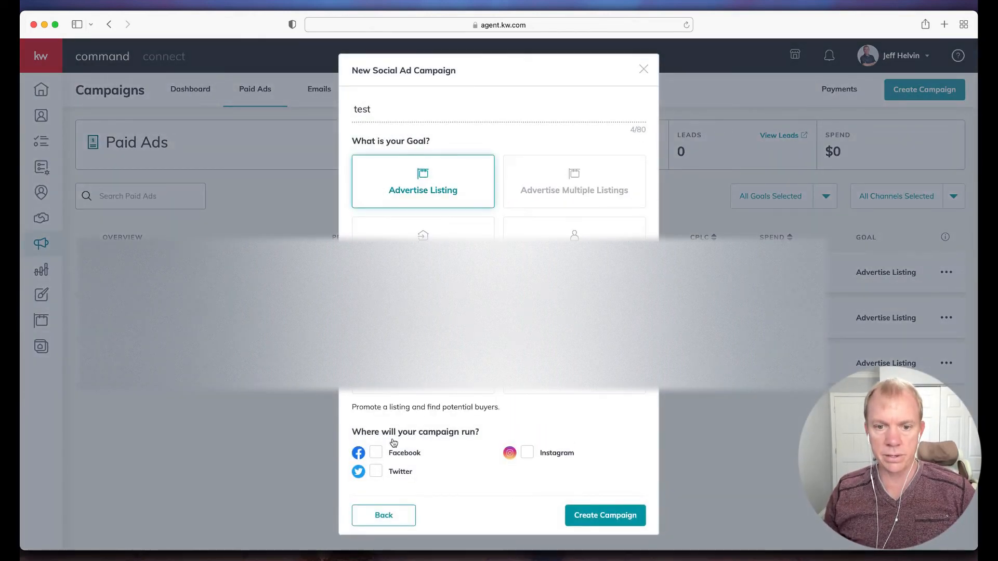
click(643, 68)
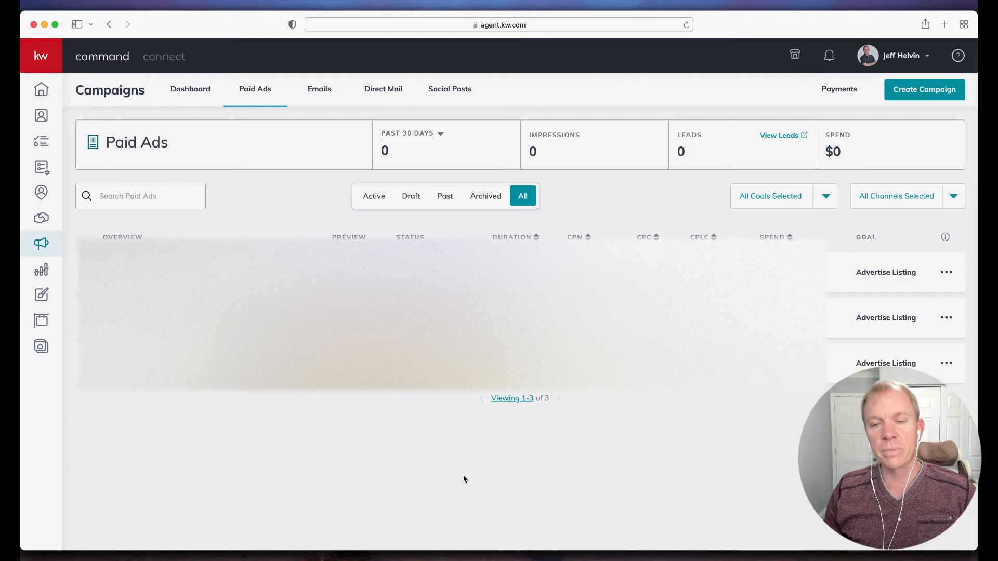
click(923, 89)
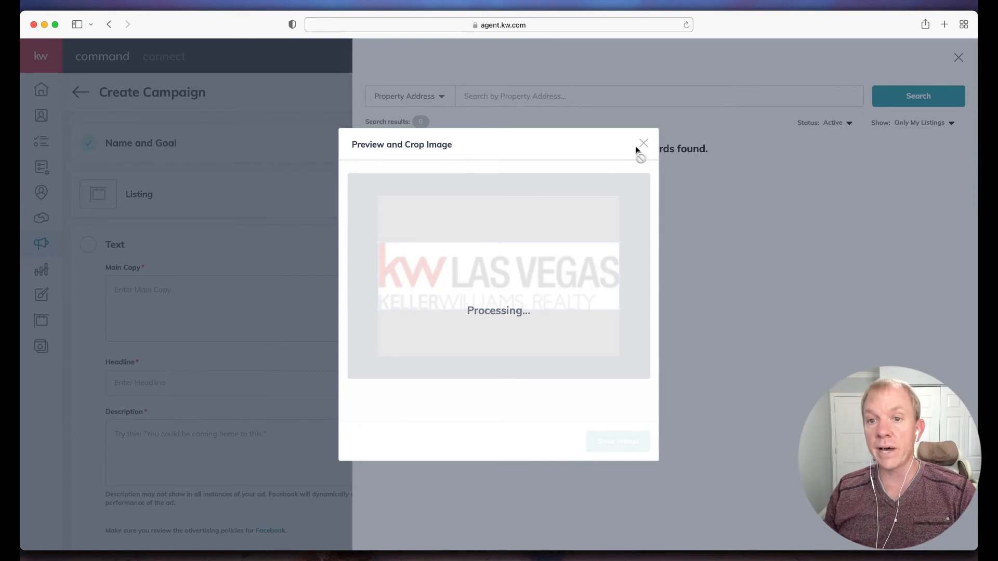
click(643, 143)
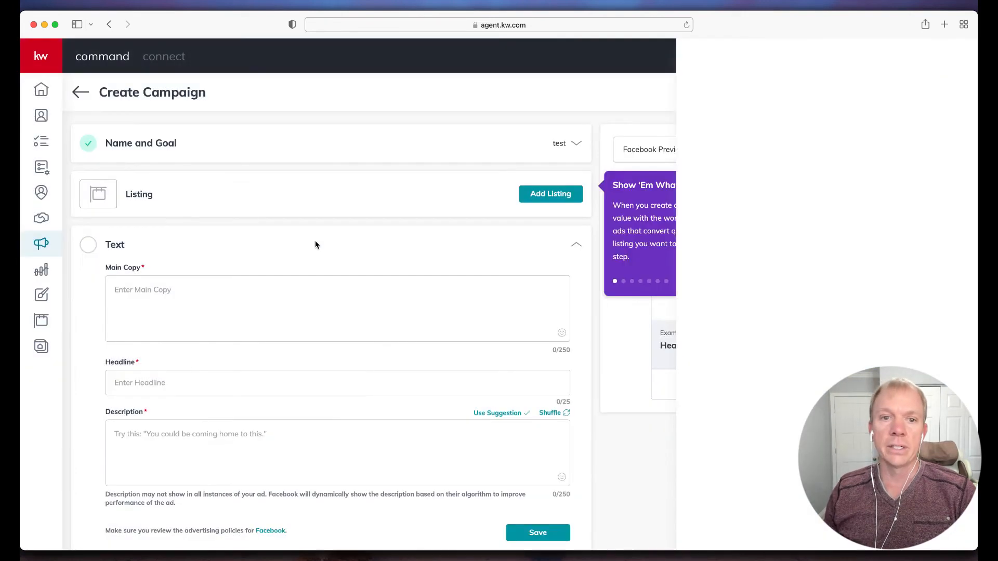
Review Lead Settings auto-tag and SmartPlan assignment, then leave the campaign without saving.
scroll(down, 3)
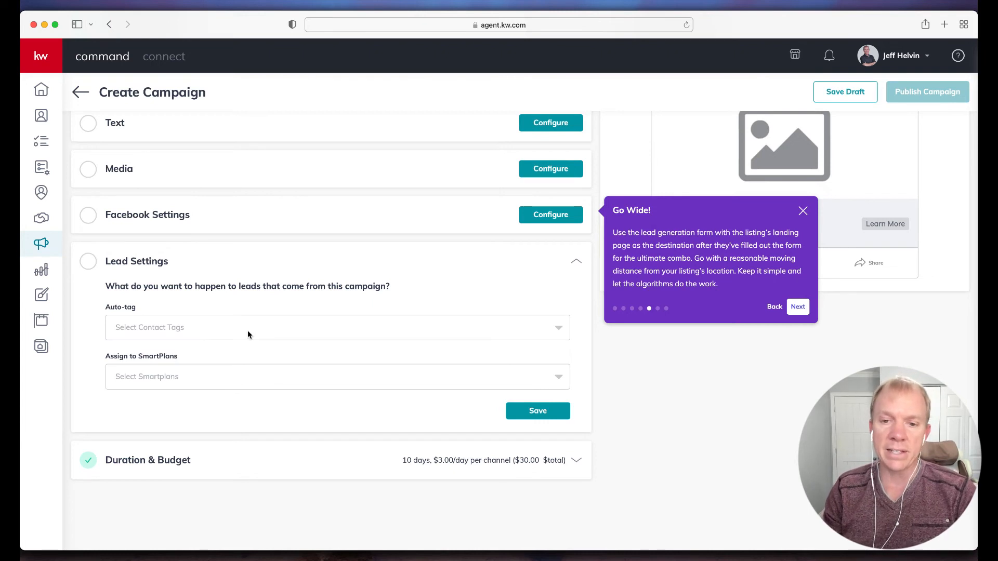
mouse_move(237, 328)
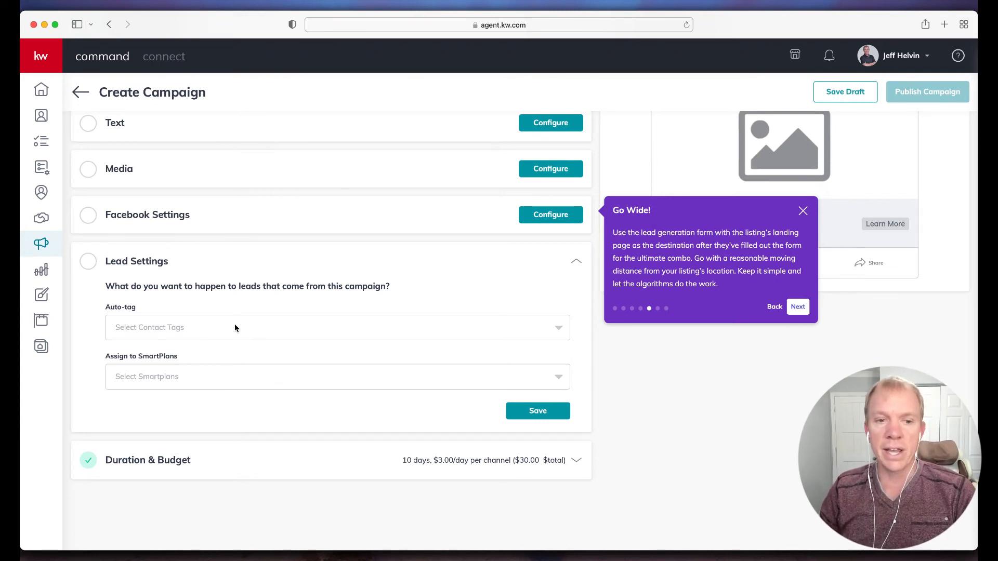
mouse_move(204, 353)
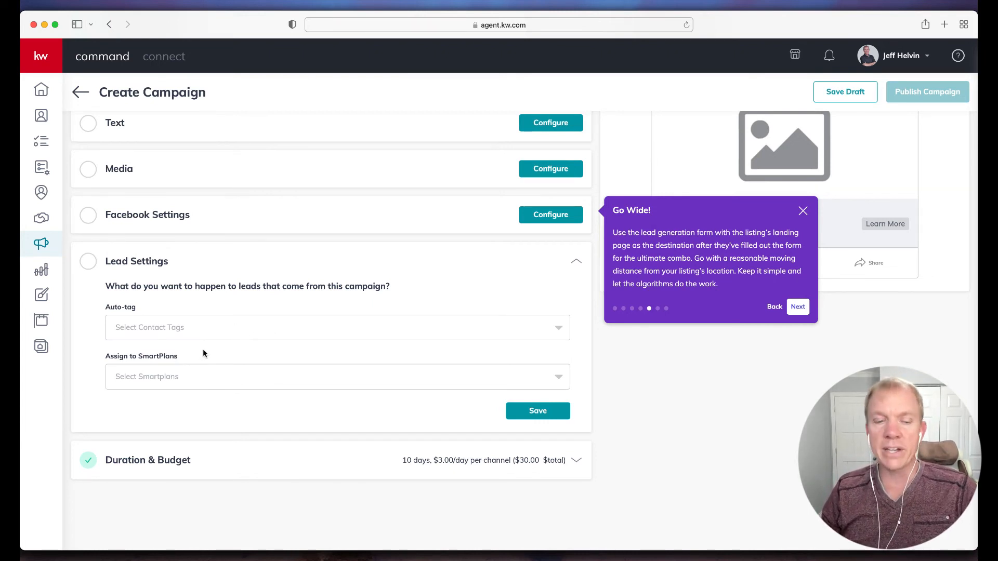
mouse_move(284, 338)
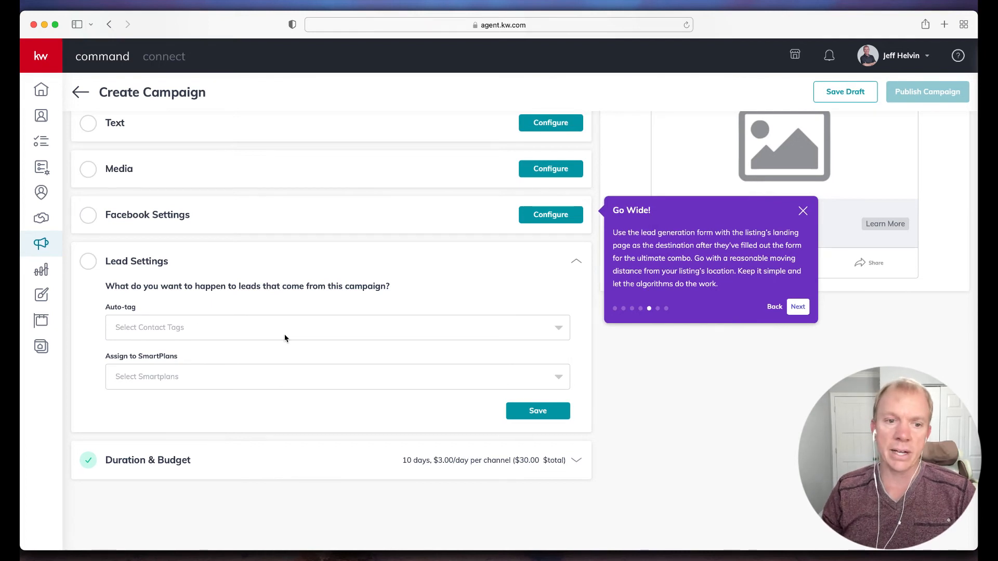
click(337, 376)
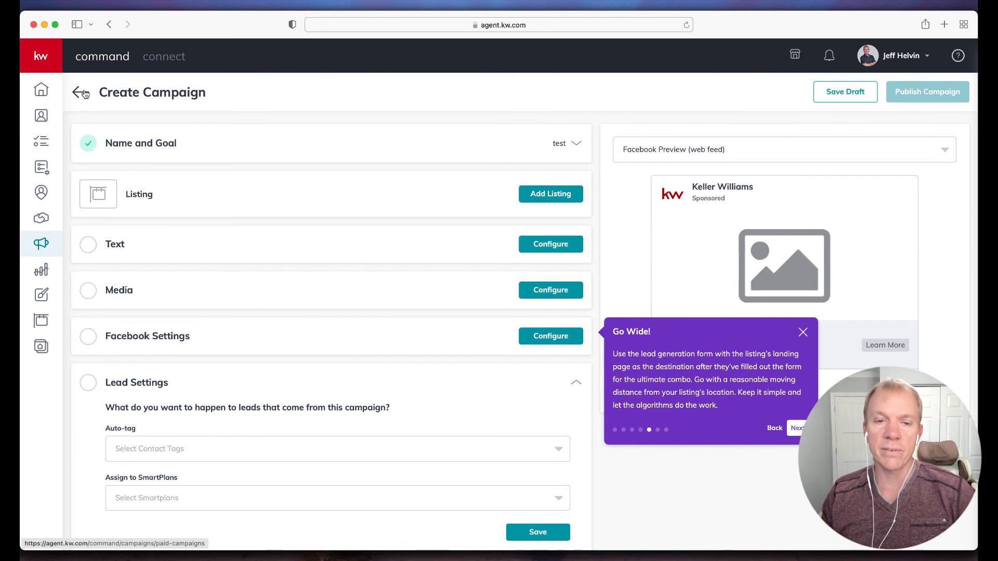
mouse_move(276, 107)
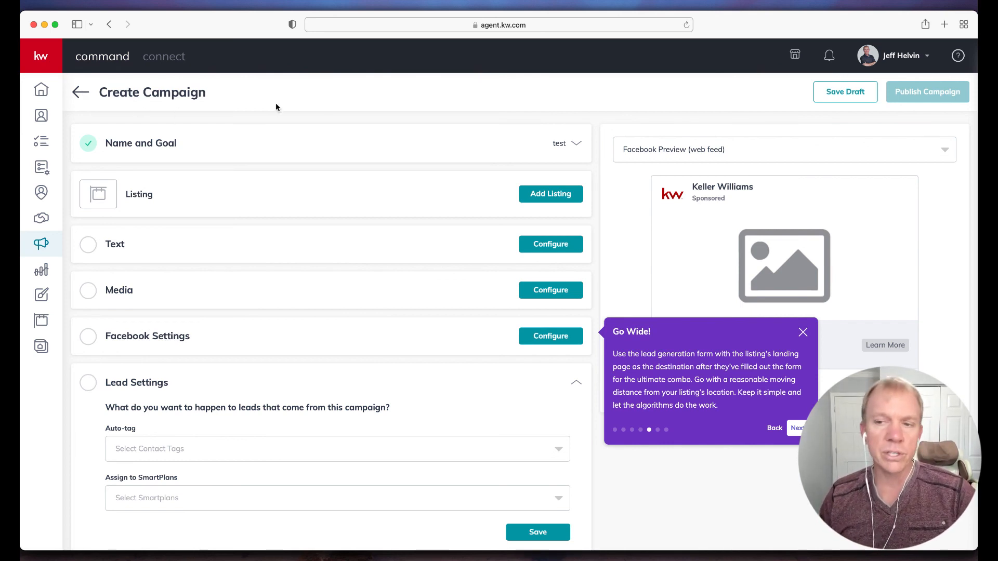
click(40, 90)
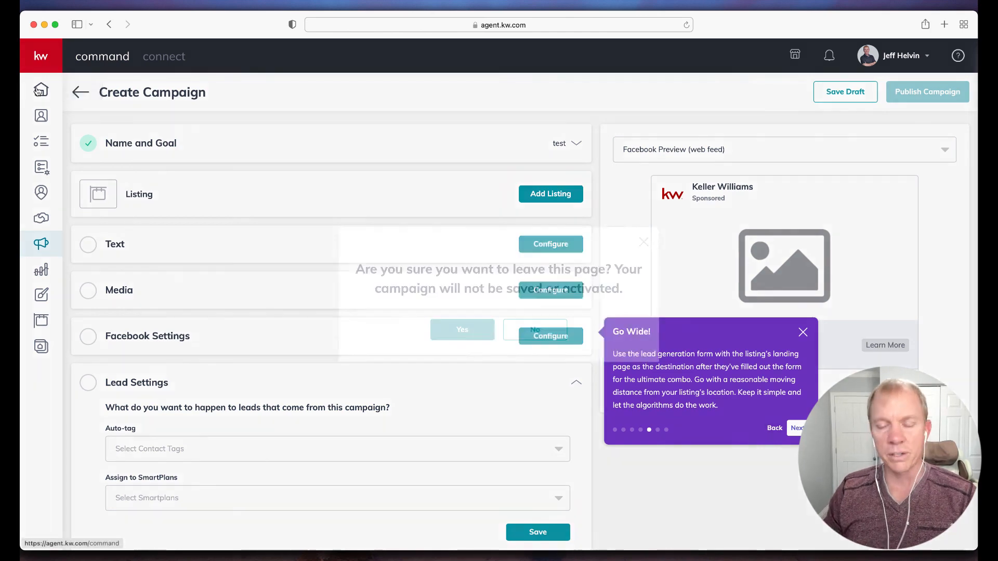
click(462, 330)
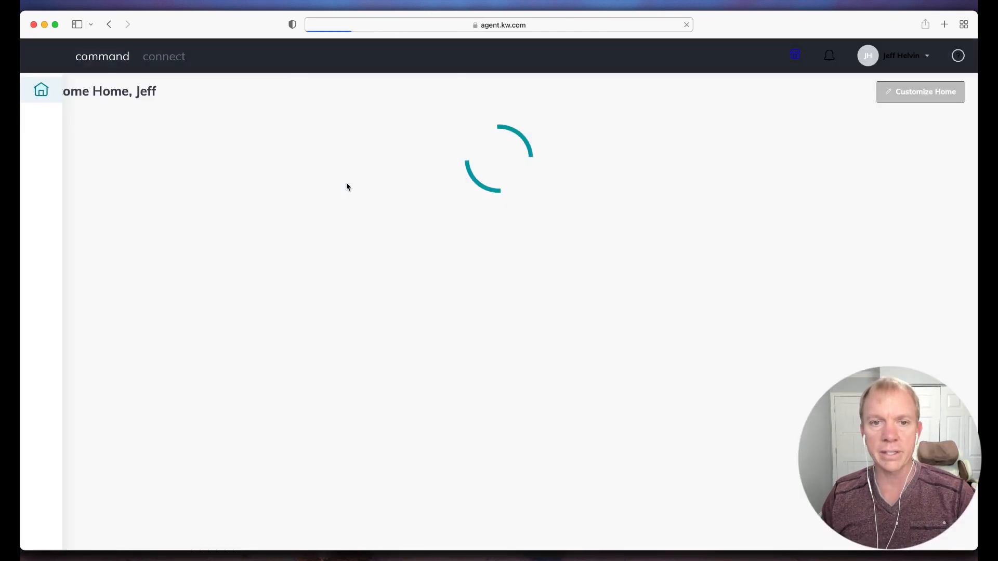